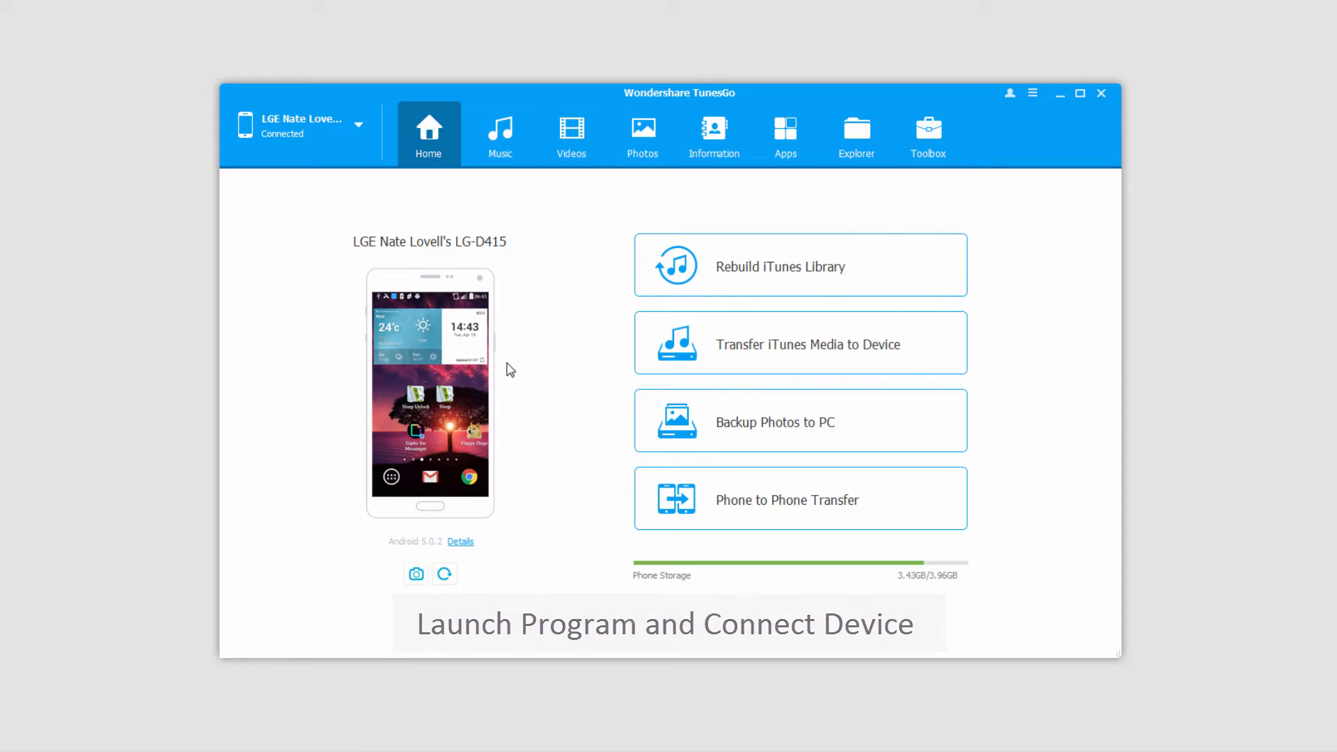
- Open the phone's Music tab to show its song list and playlists
{"action": "left_click", "coordinate": [500, 134]}
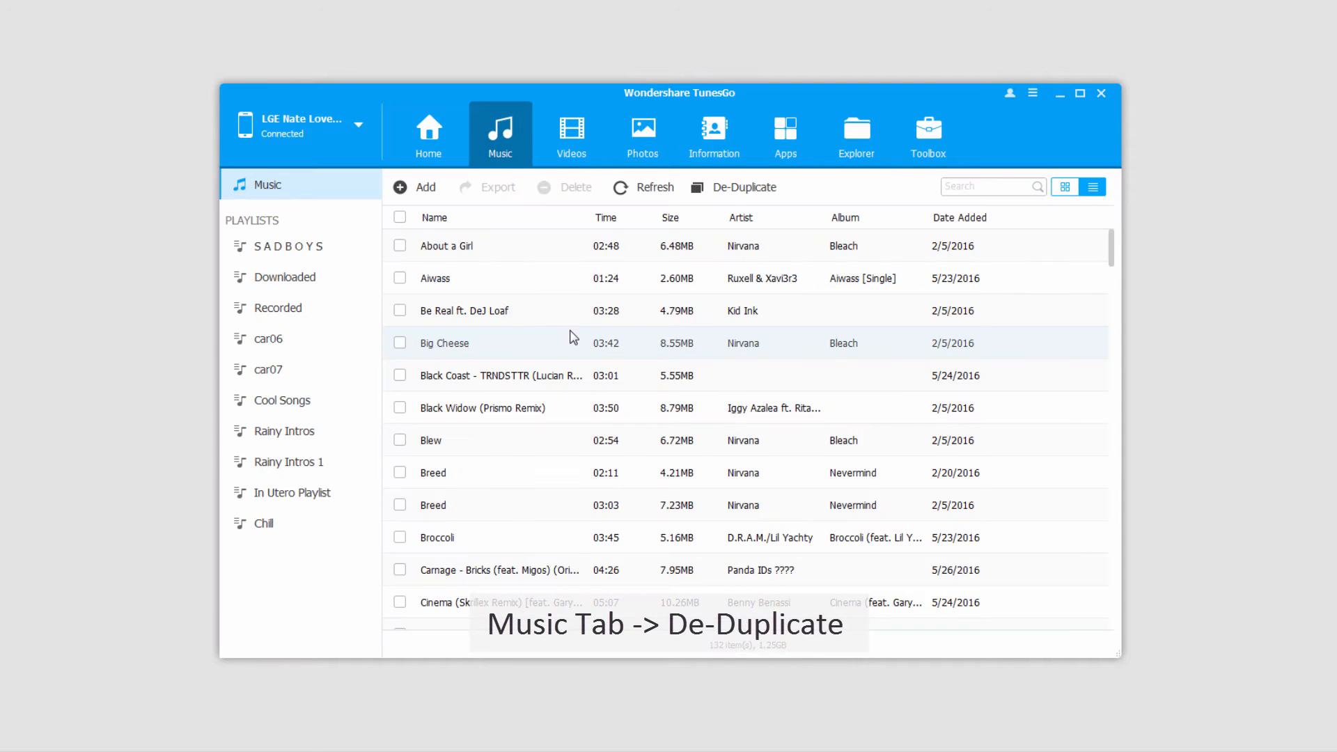
{"action": "mouse_move", "coordinate": [539, 363]}
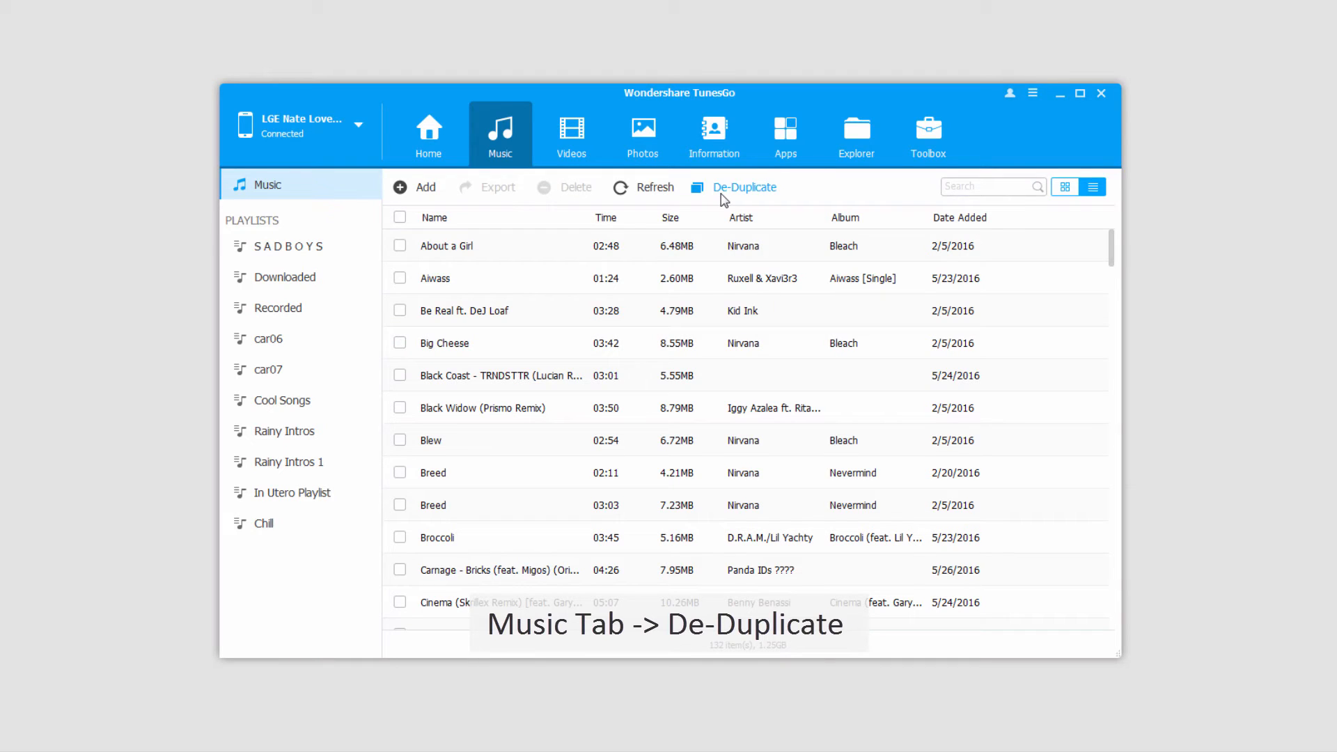
- Run De-Duplicate matching by name and artist, and review the 20 duplicates found
{"action": "left_click", "coordinate": [744, 187]}
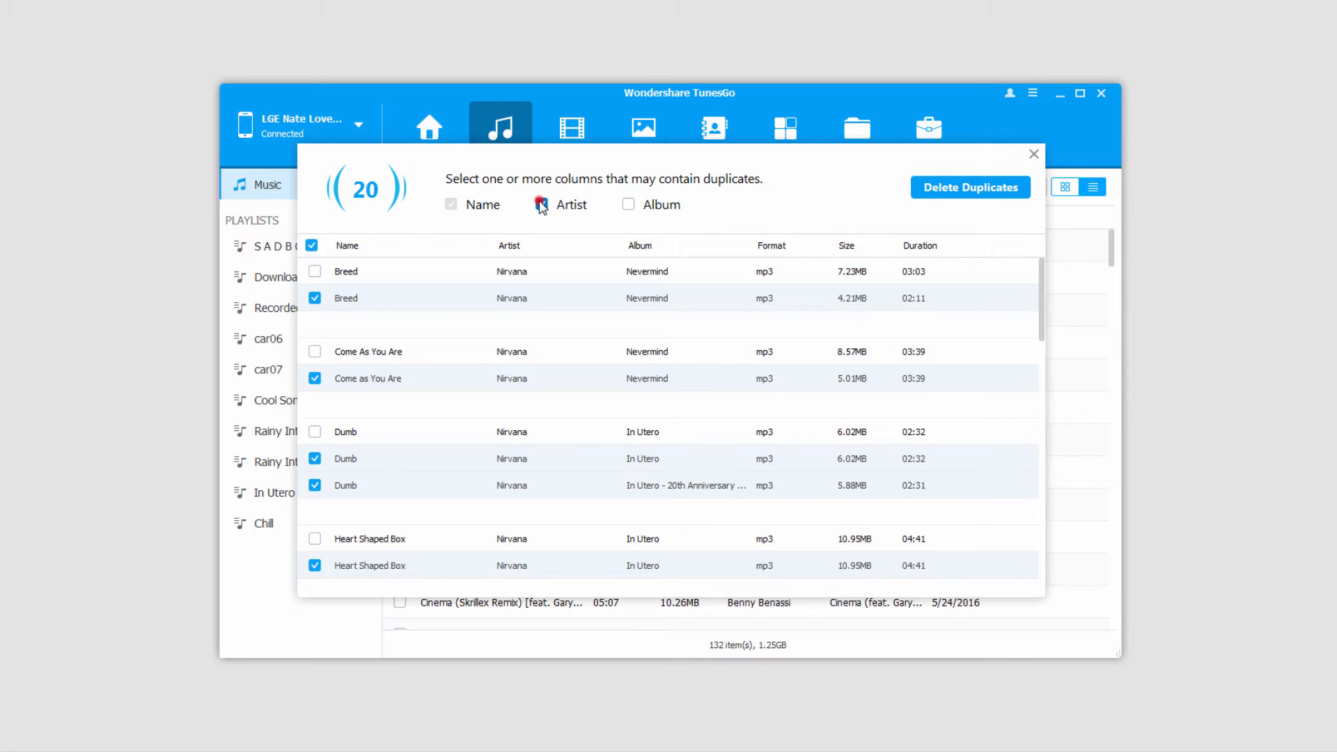
{"action": "left_click", "coordinate": [542, 205]}
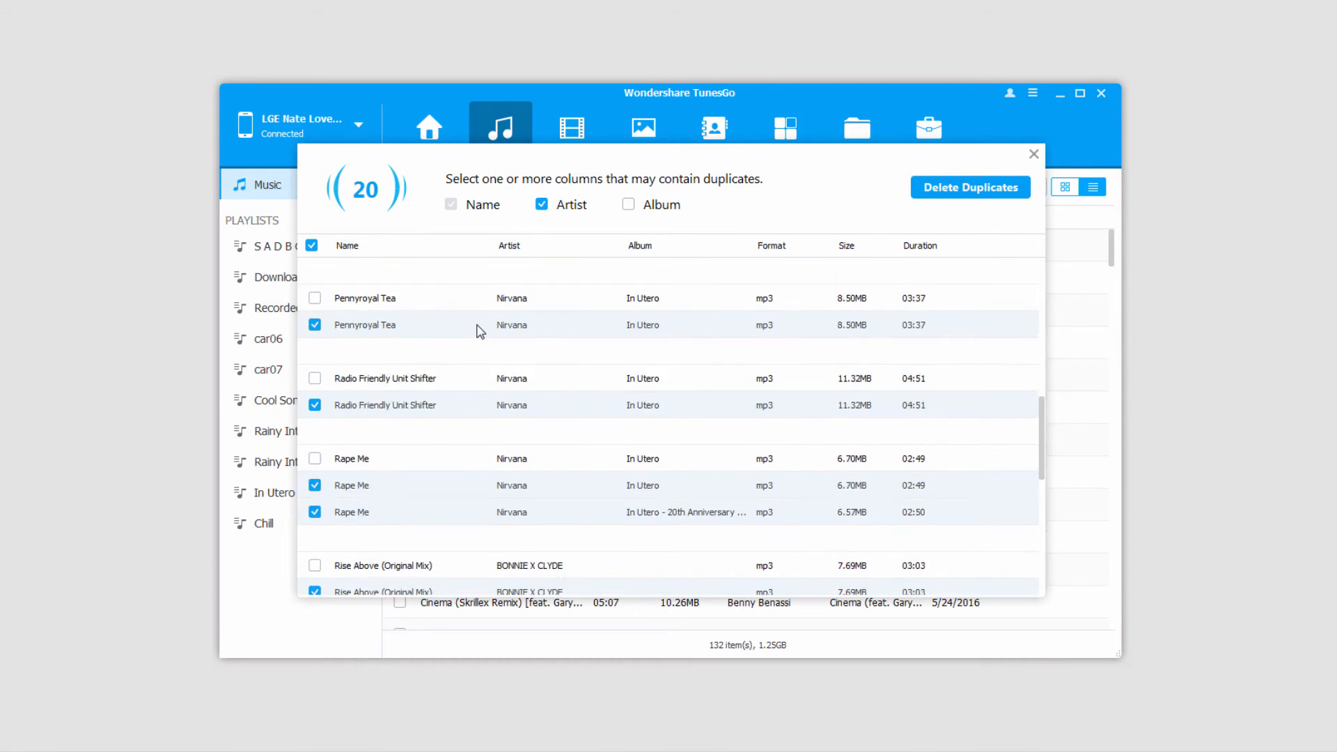
{"action": "scroll", "scroll_direction": "down", "scroll_amount": 3}
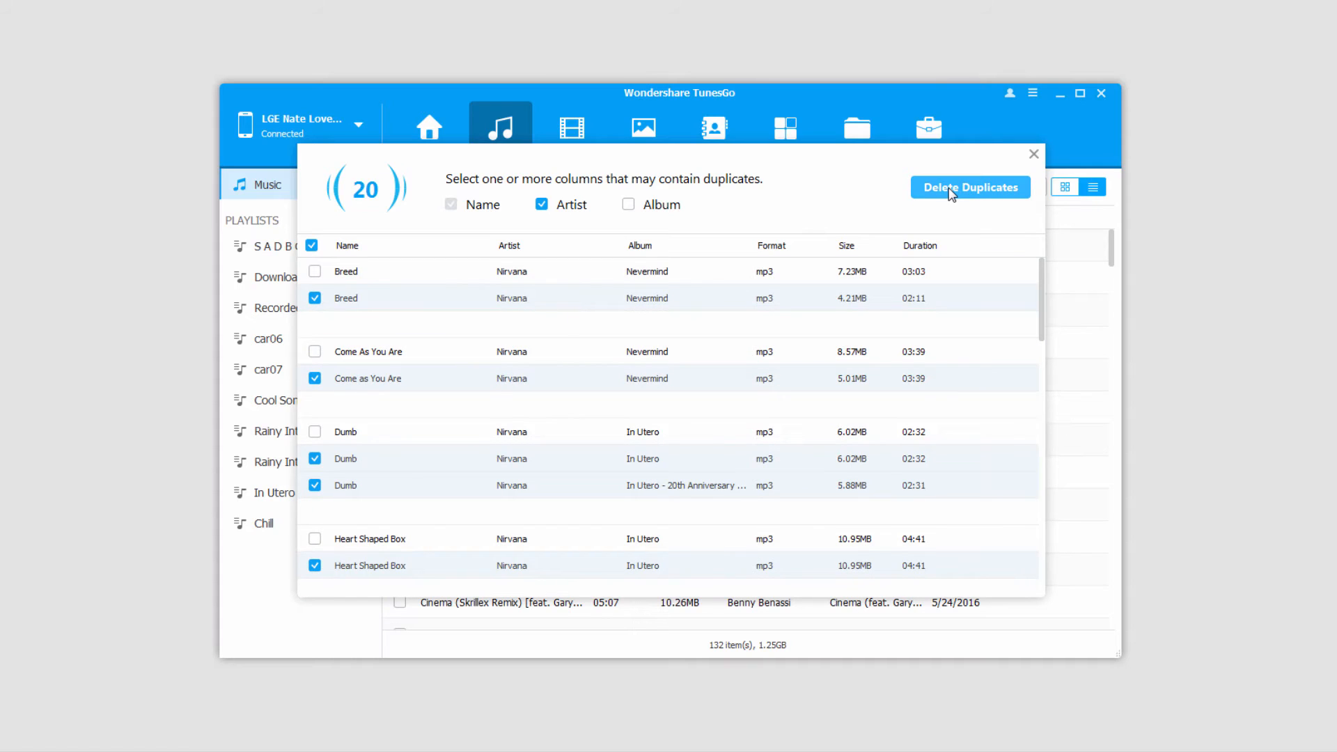
- Delete the 20 duplicates, rescan with Album matching to confirm none remain, and close the finder
{"action": "left_click", "coordinate": [969, 187]}
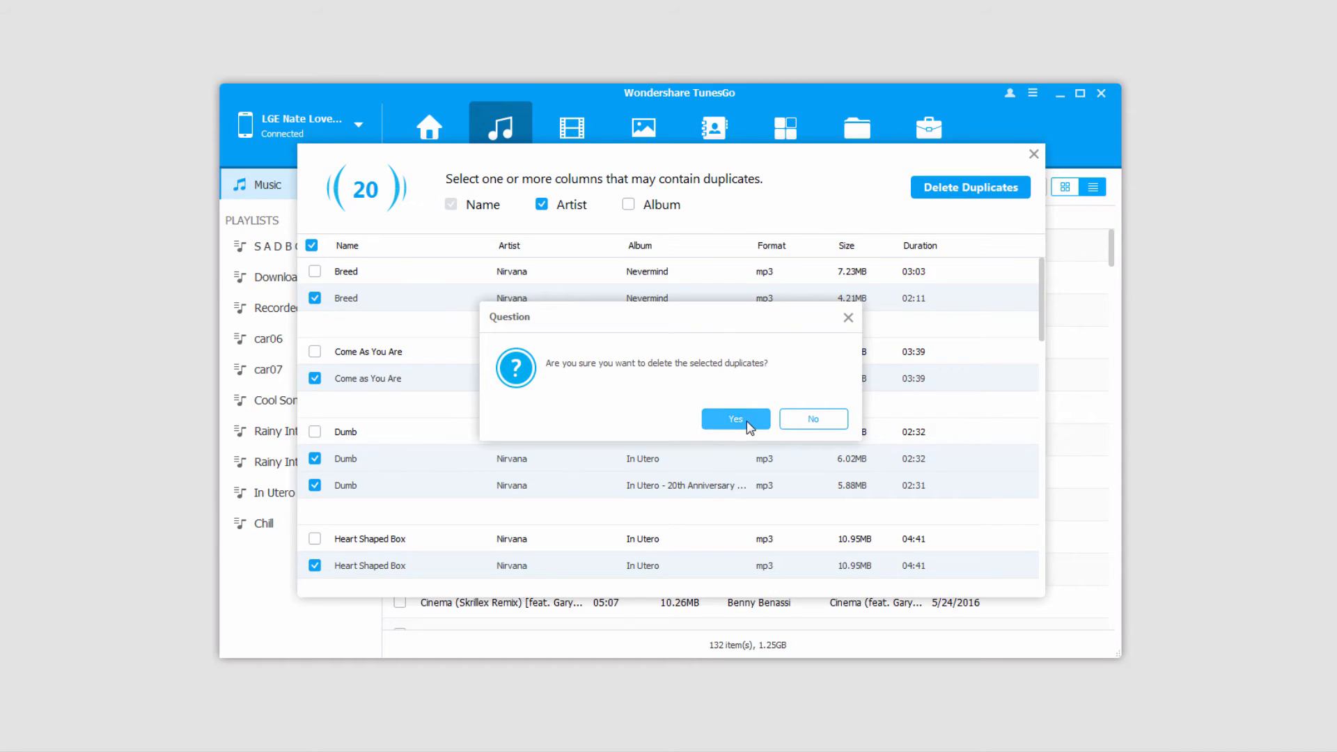
{"action": "left_click", "coordinate": [733, 418]}
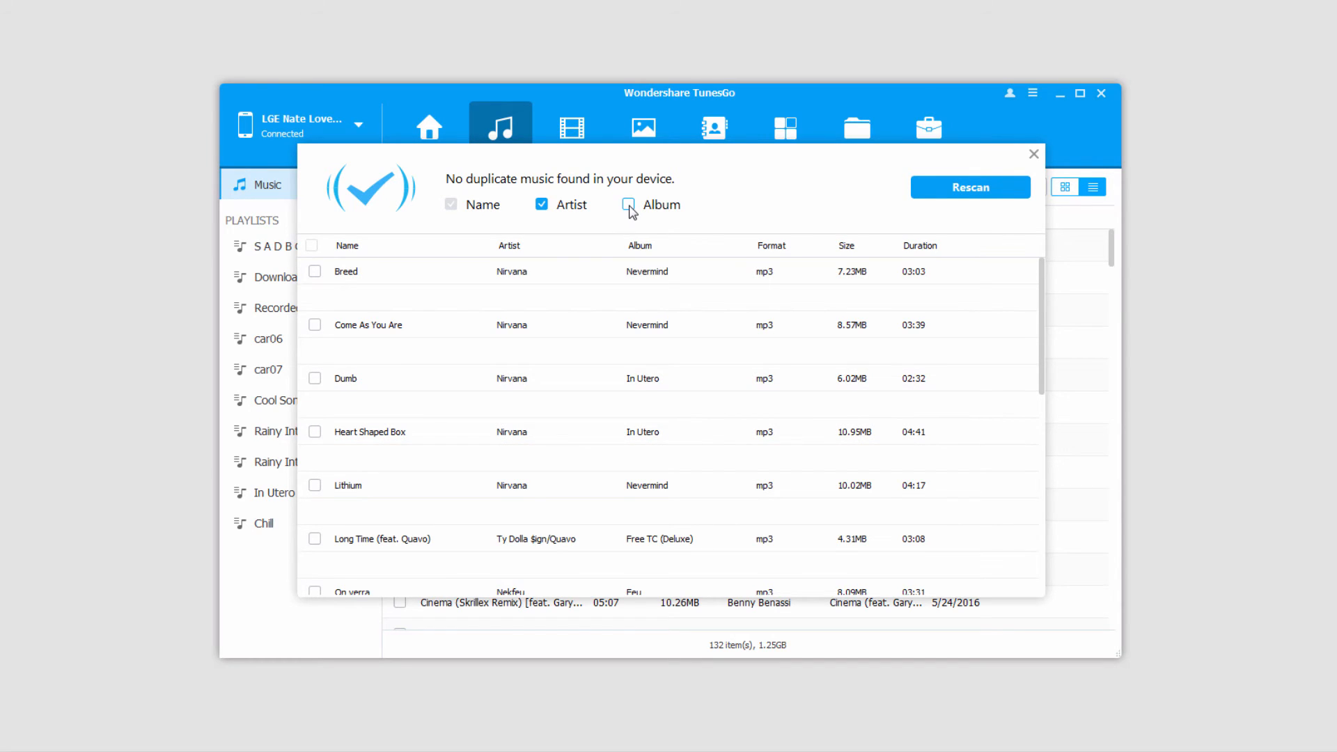
{"action": "left_click", "coordinate": [628, 204]}
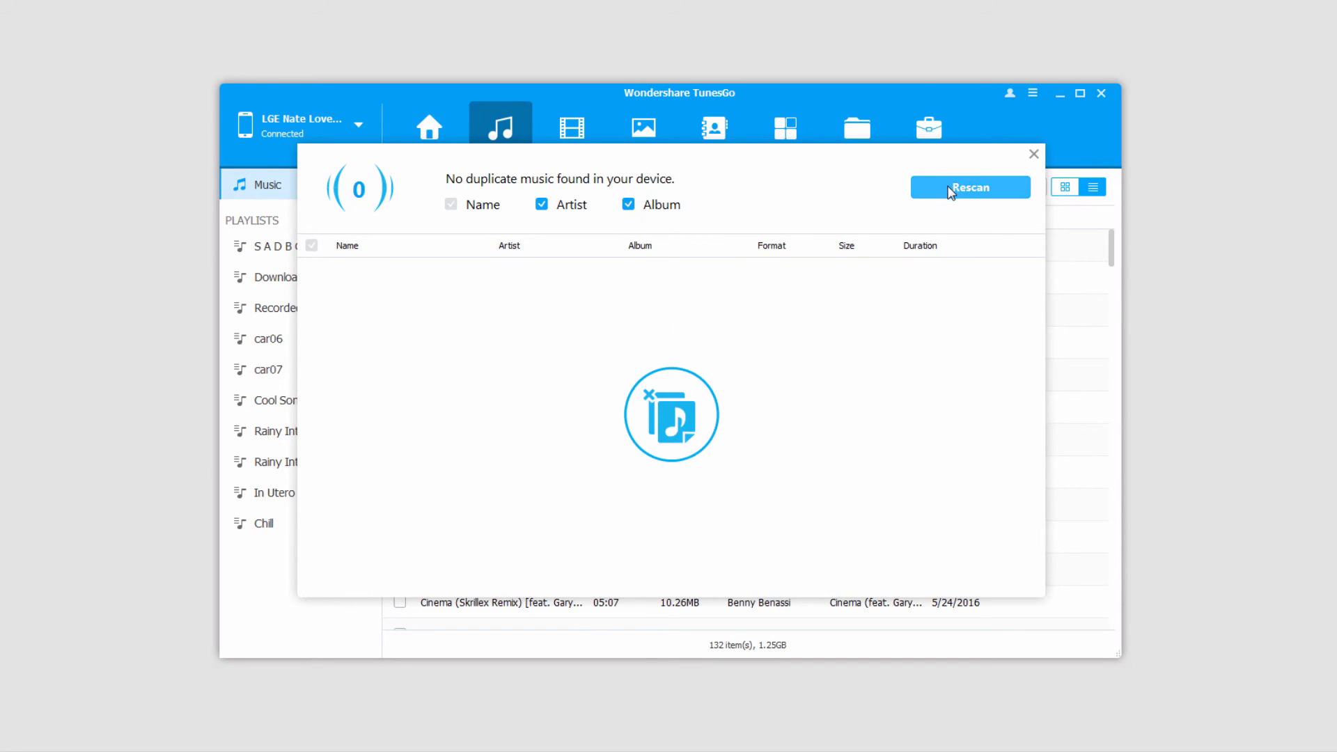
{"action": "mouse_move", "coordinate": [945, 198]}
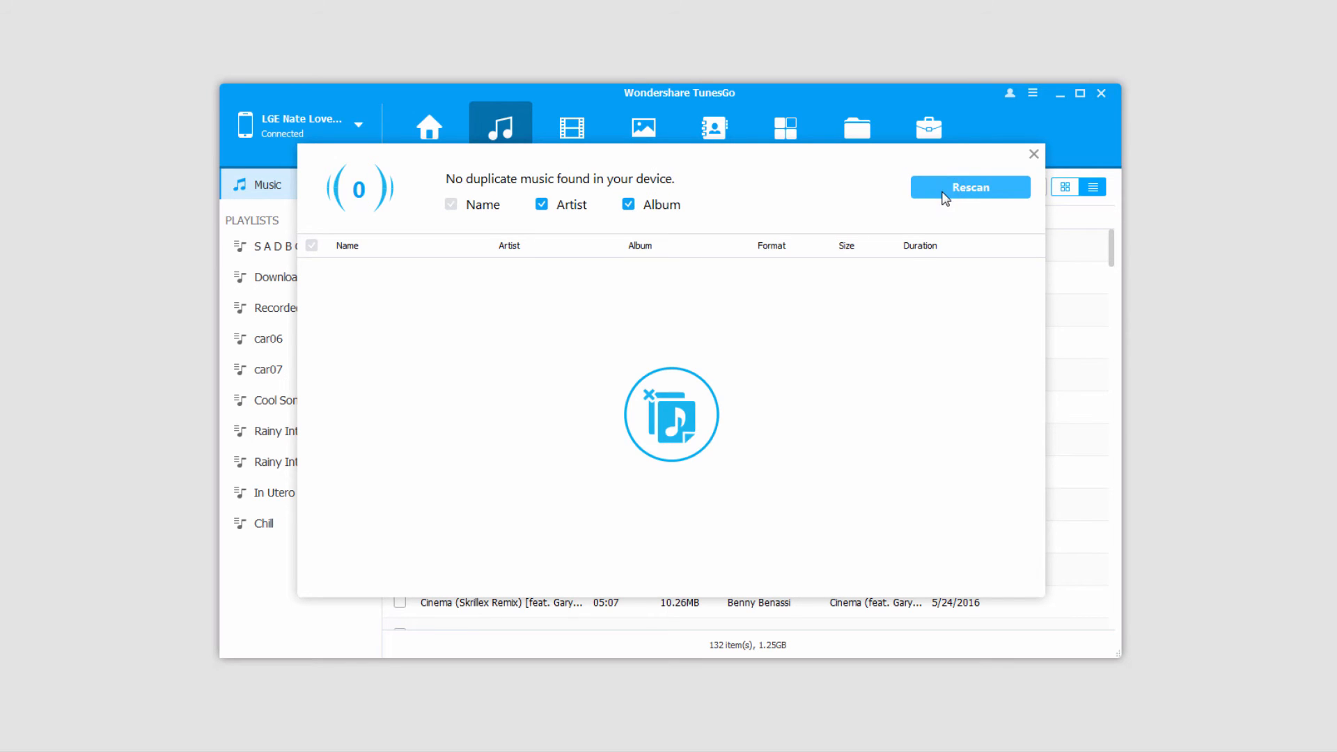
{"action": "left_click", "coordinate": [1033, 155]}
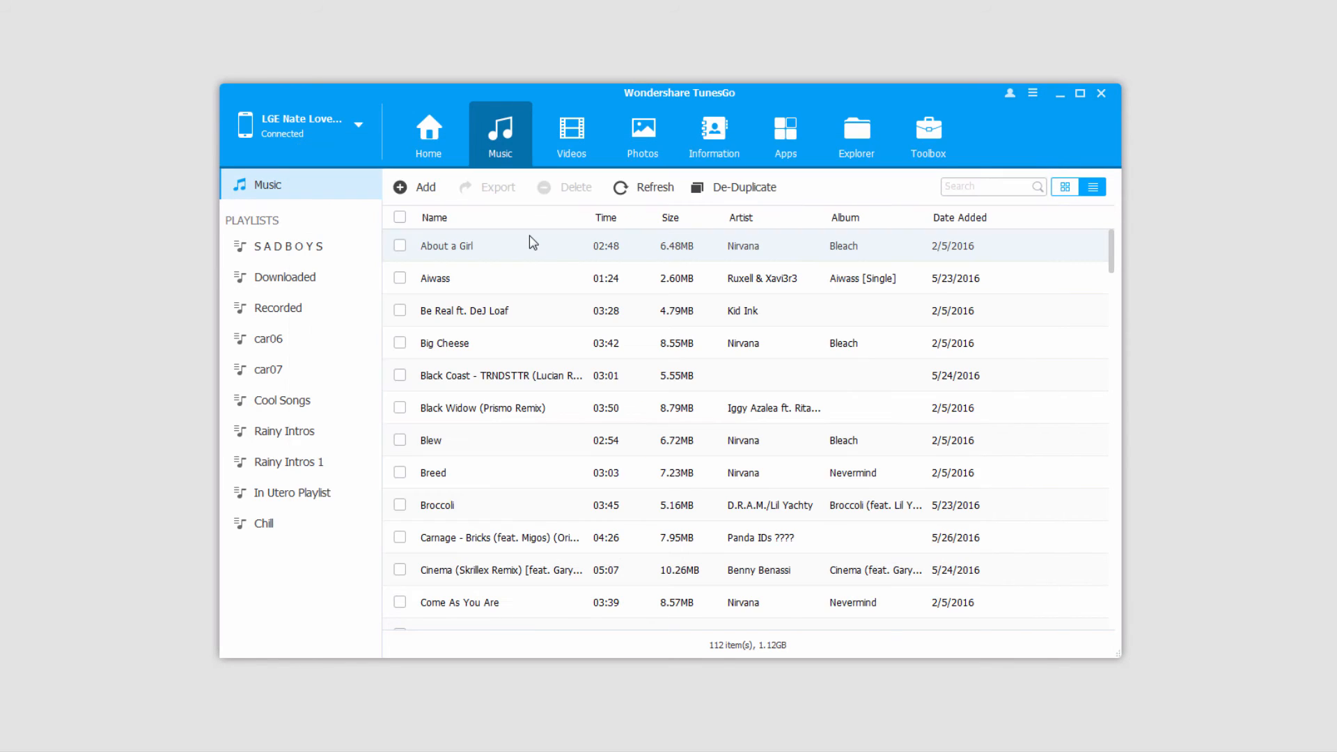